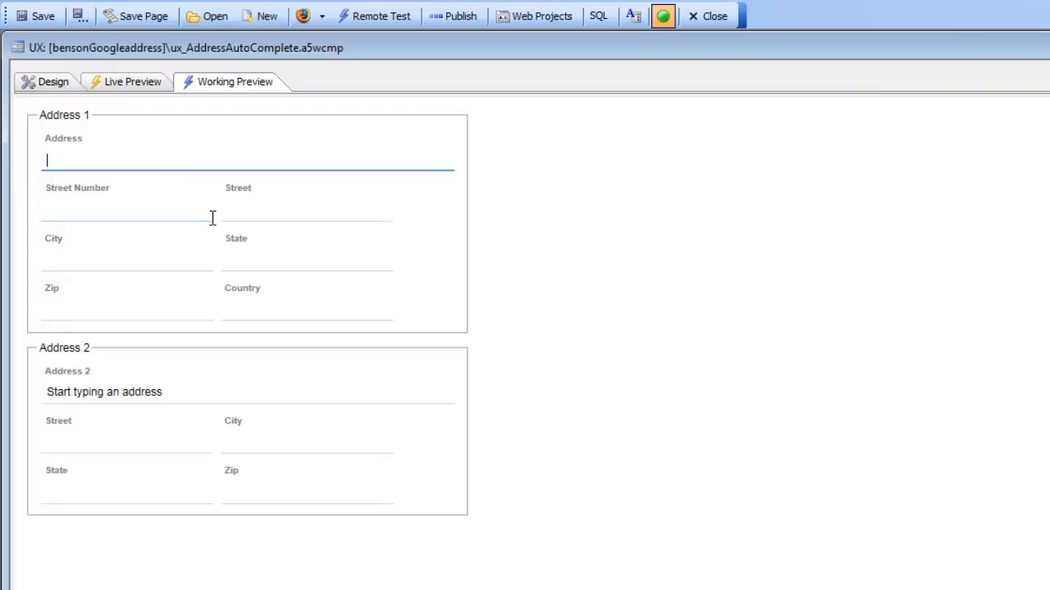
type("70 bla")
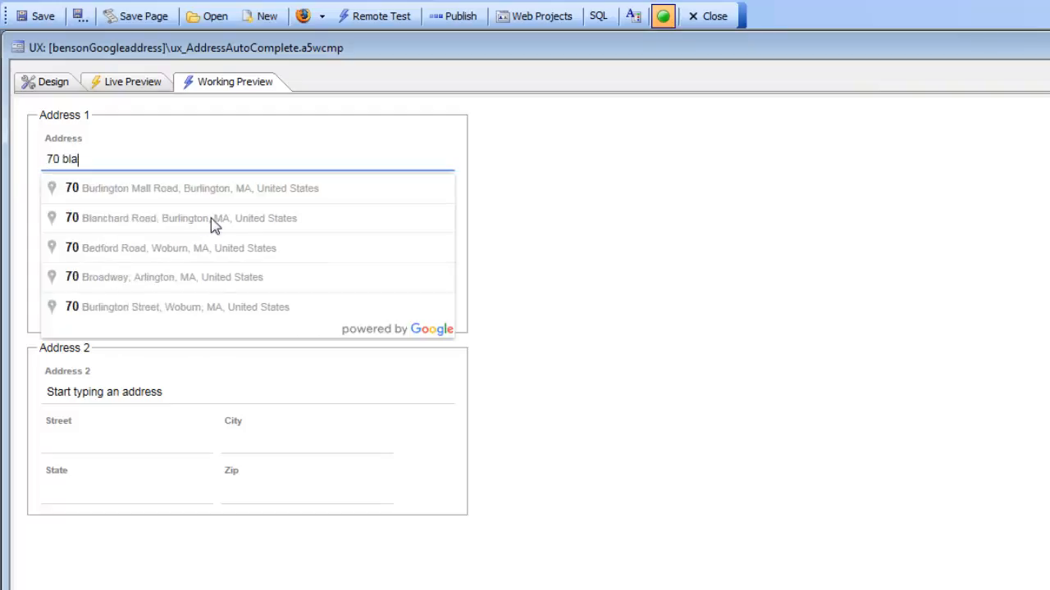
type("n")
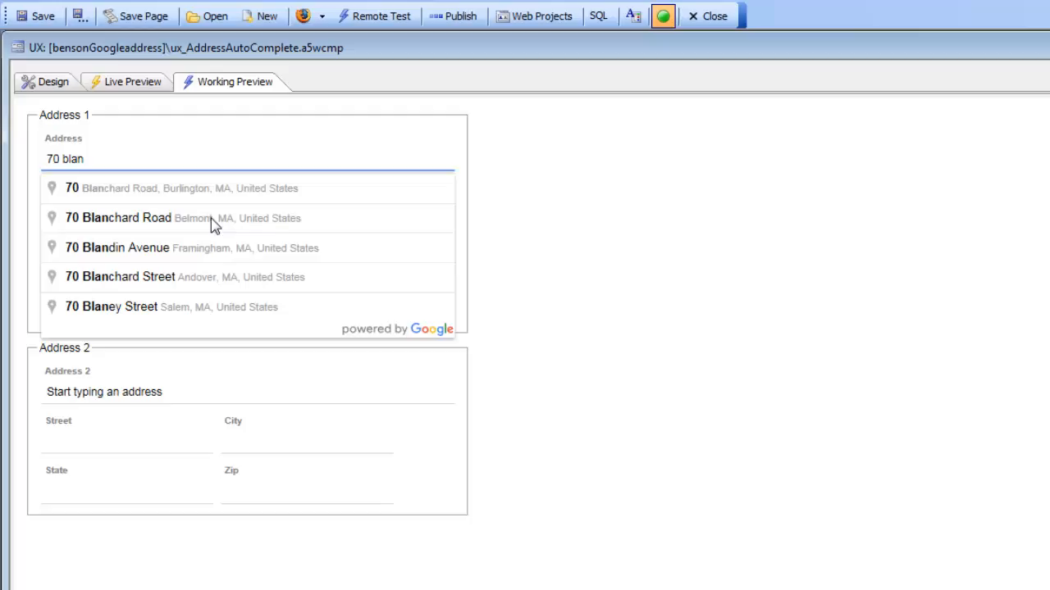
mouse_move(150, 197)
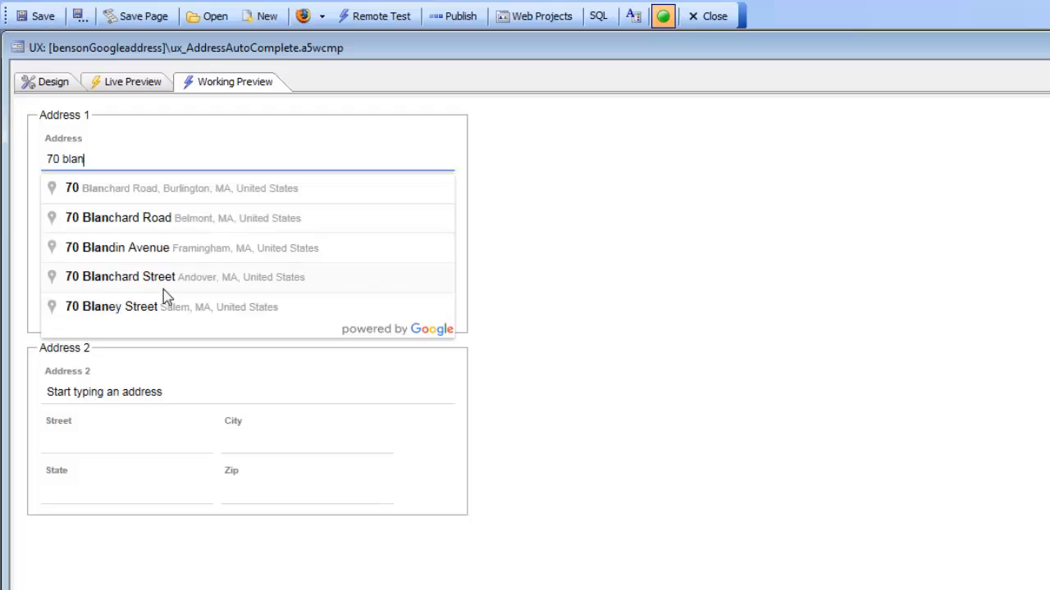
mouse_move(163, 201)
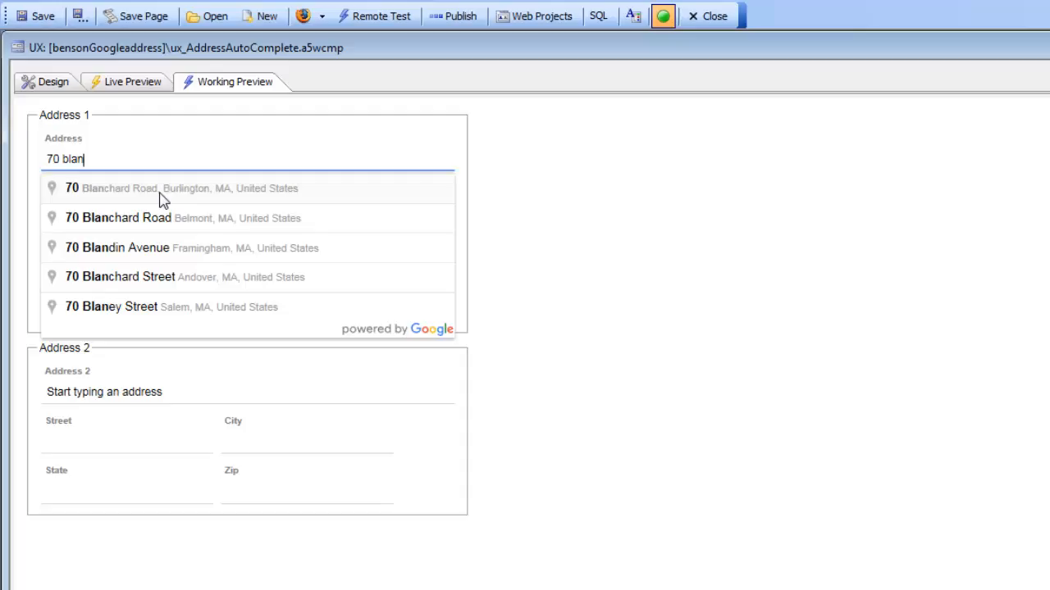
left_click(184, 188)
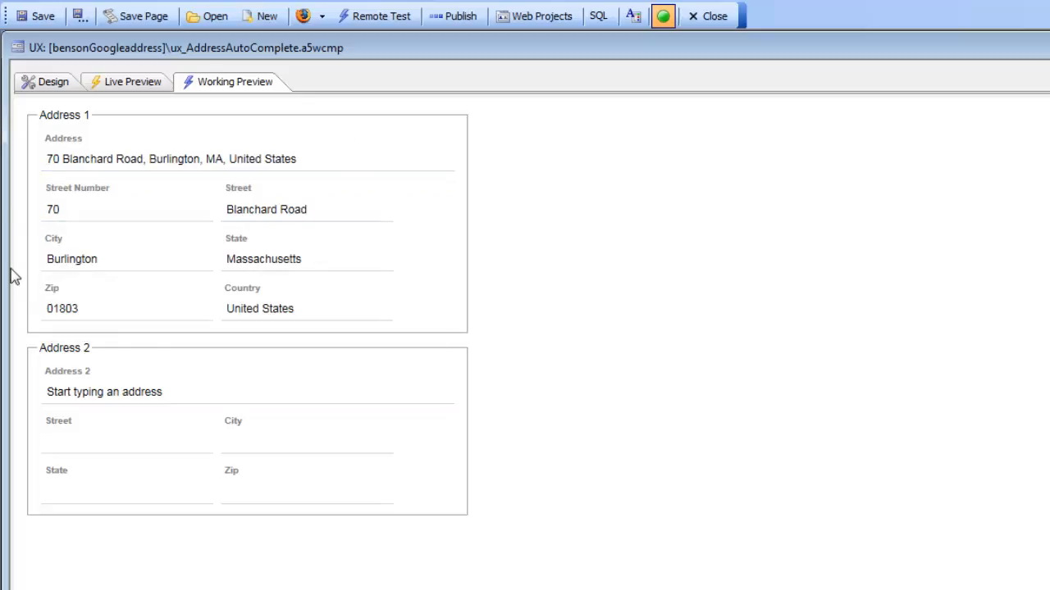
Start entering '36' in the Address 2 textbox, then return to the design controls list.
left_click(107, 392)
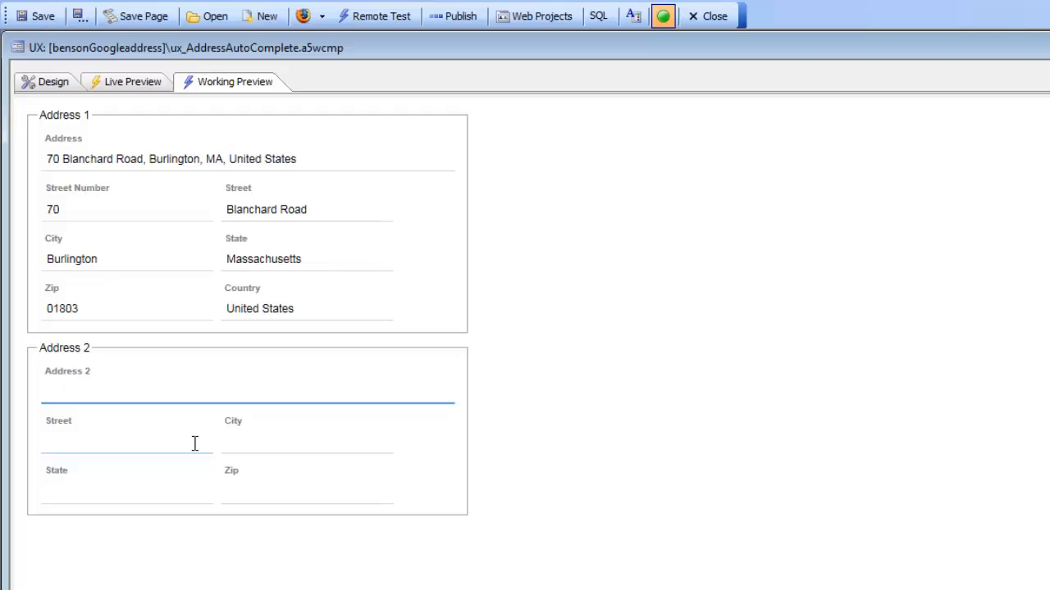
type("36")
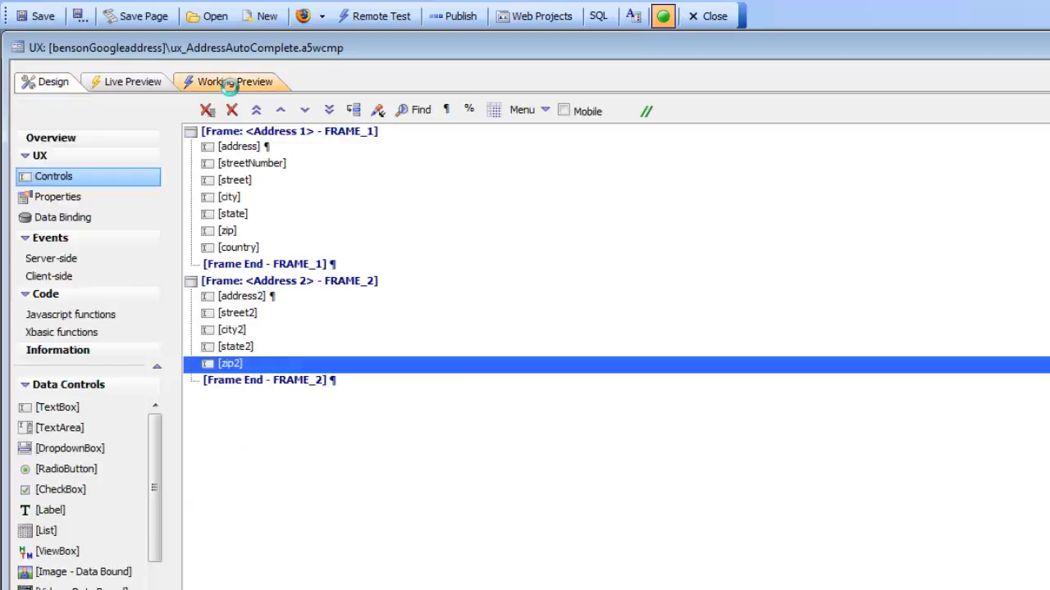
Toggle Working Preview and back to Design, then select the [address] textbox.
left_click(235, 81)
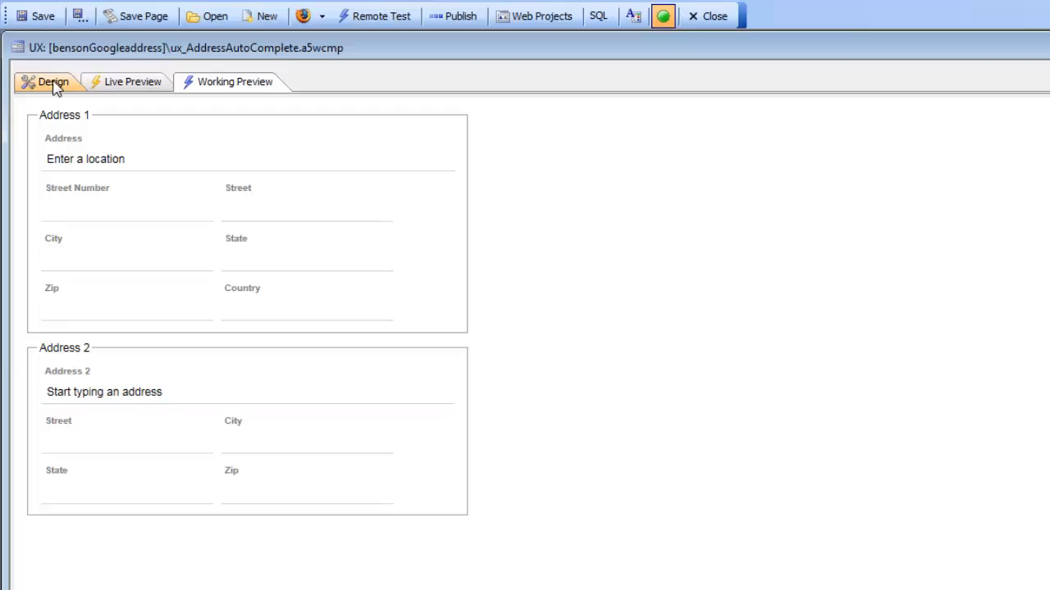
left_click(52, 81)
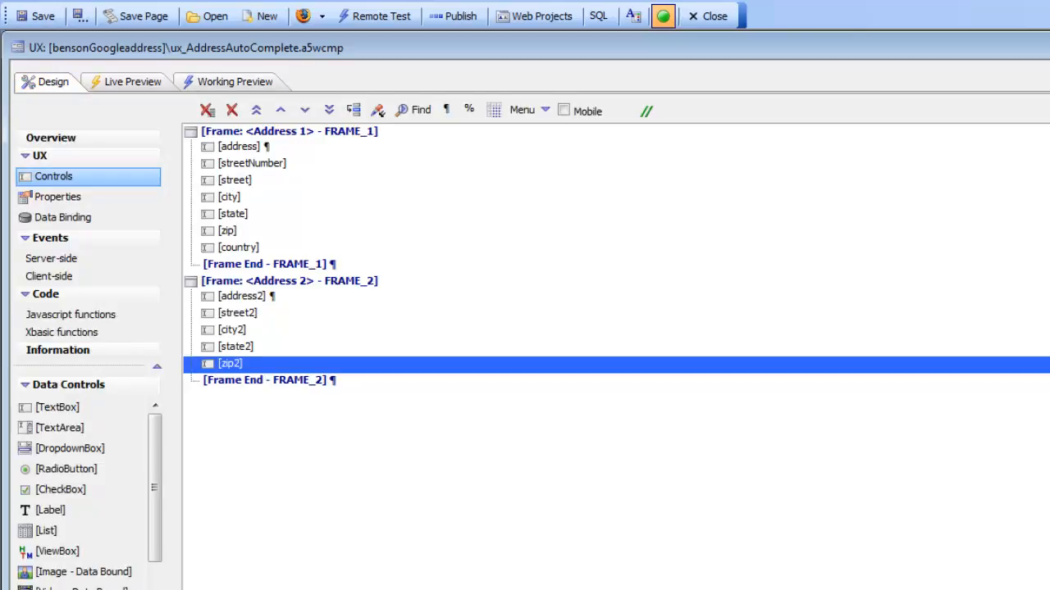
left_click(238, 146)
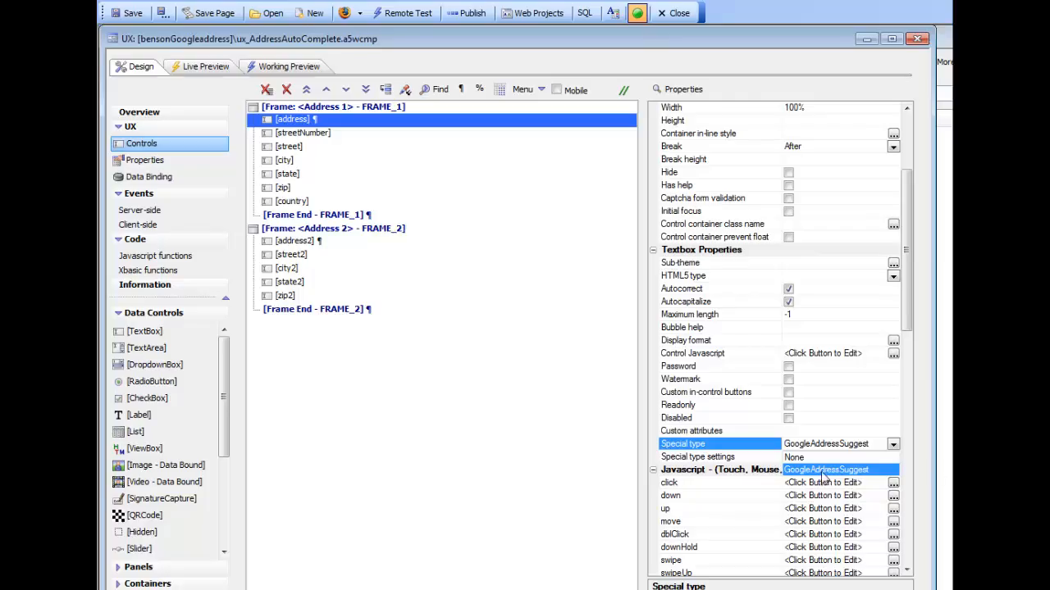
mouse_move(824, 478)
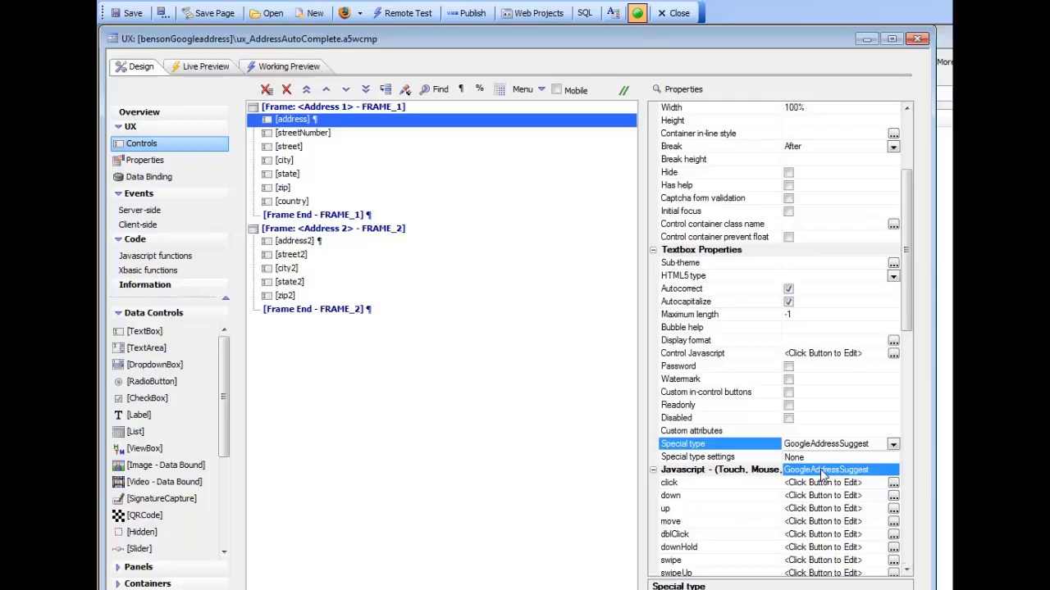
Set Special type to GoogleAddressSuggest and select the Special type settings property.
left_click(697, 456)
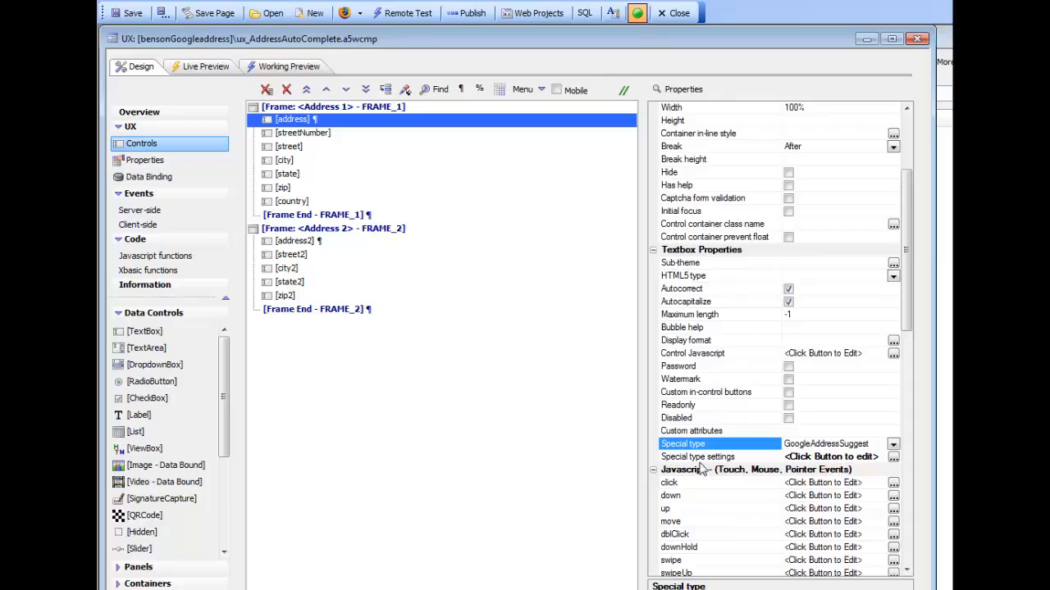
left_click(697, 456)
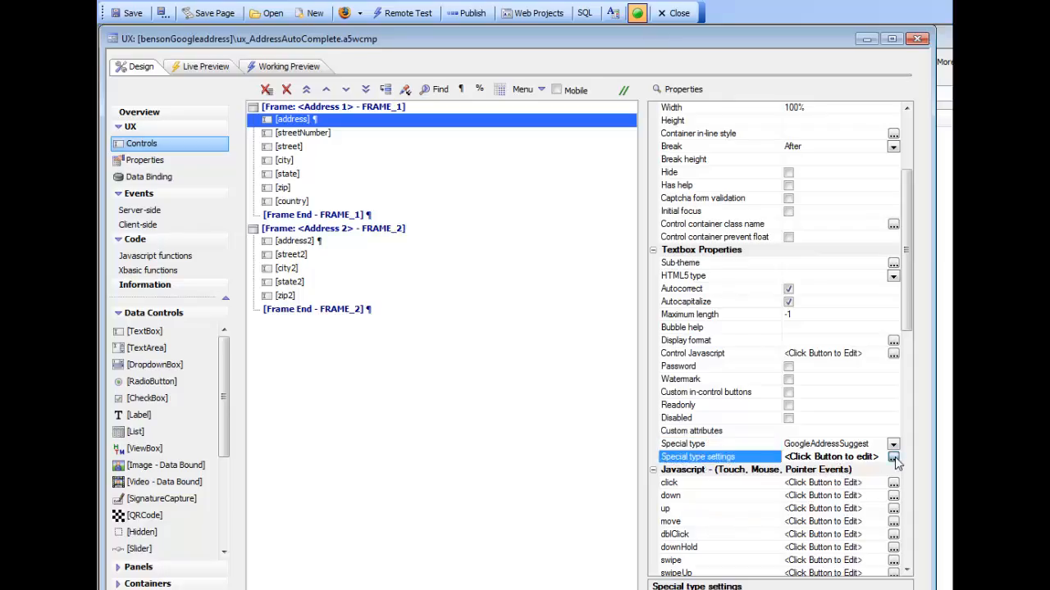
Open the Map Address Parts to Individual Controls dialog for the address textbox.
left_click(893, 457)
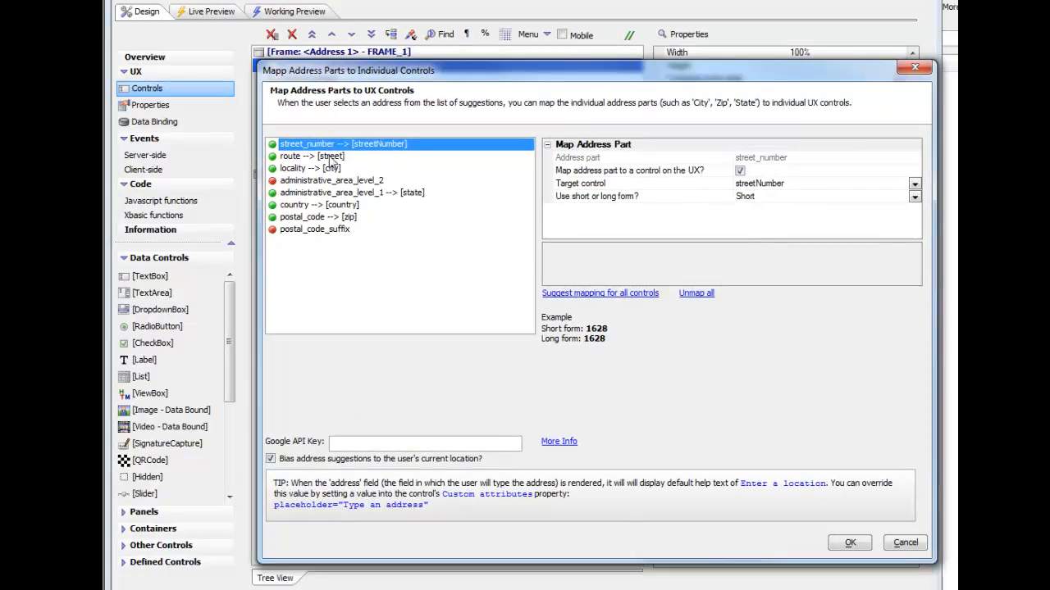
mouse_move(316, 246)
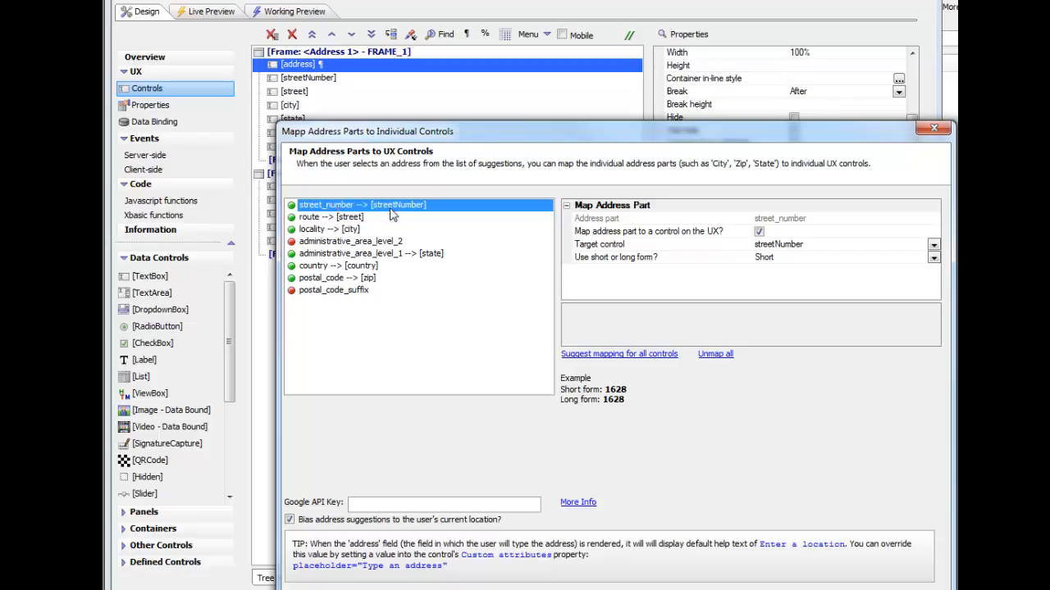
mouse_move(330, 227)
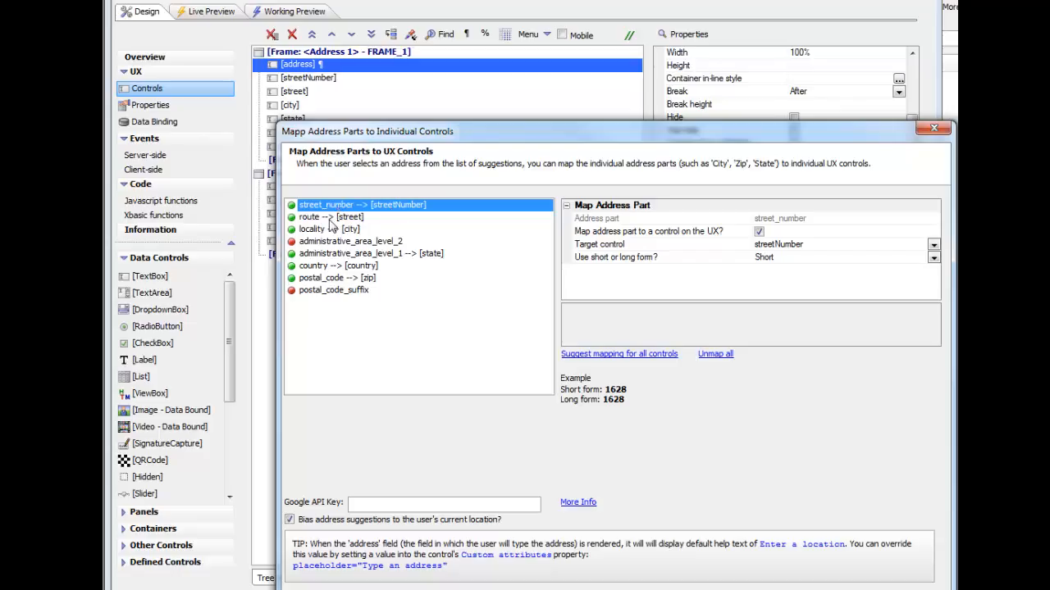
Review the route-to-street, locality-to-city and administrative_area_level_2 mappings.
left_click(328, 216)
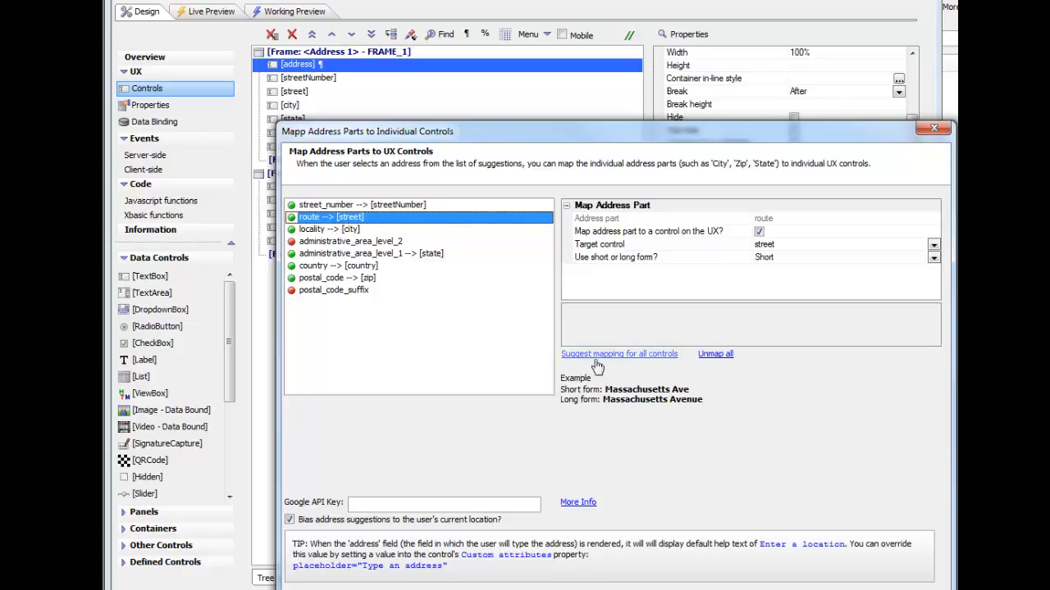
mouse_move(574, 442)
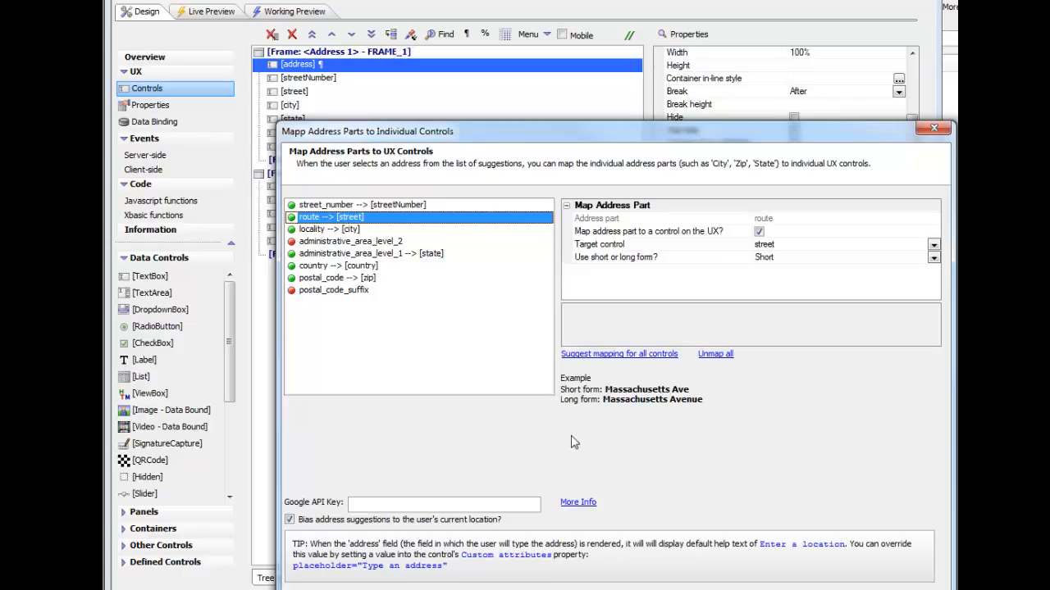
mouse_move(567, 433)
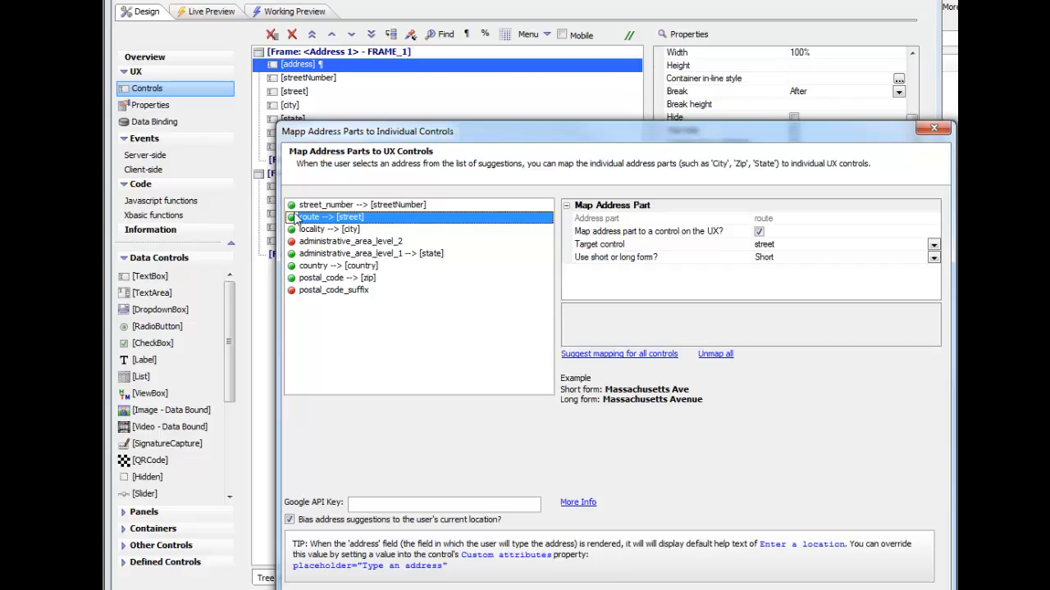
mouse_move(301, 219)
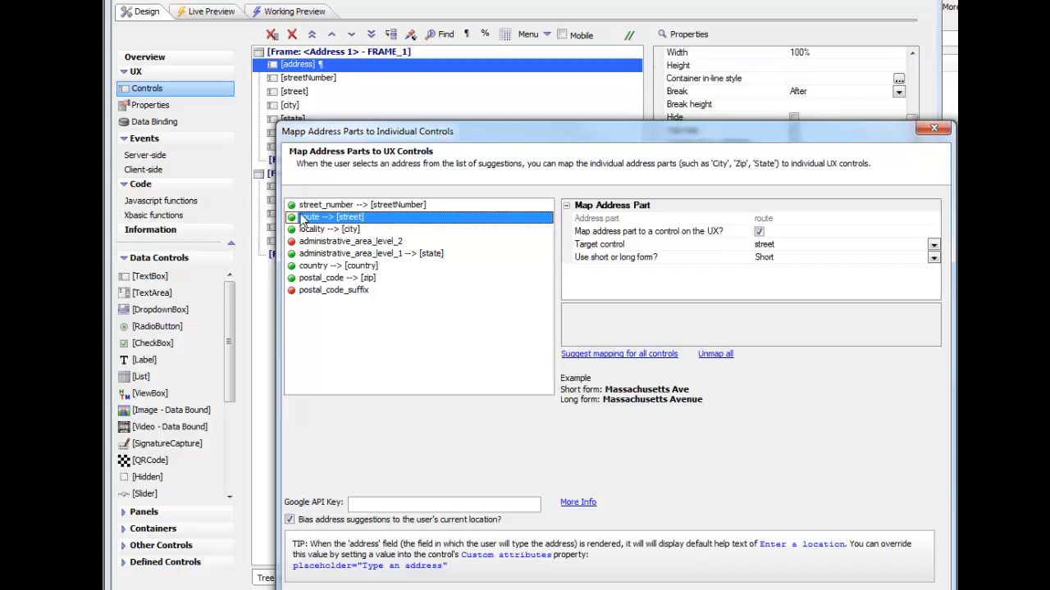
mouse_move(724, 241)
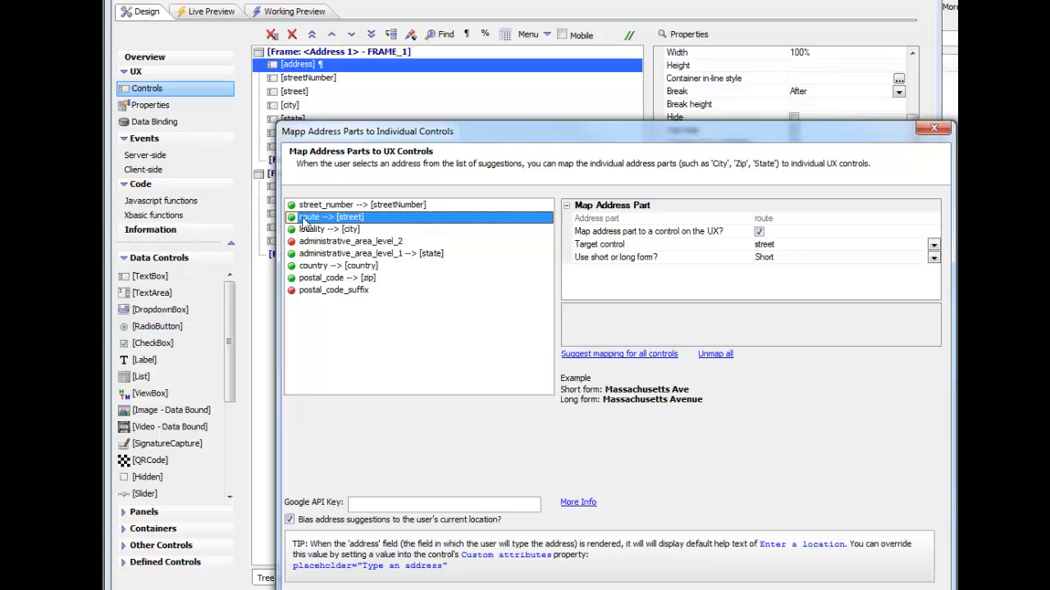
mouse_move(355, 227)
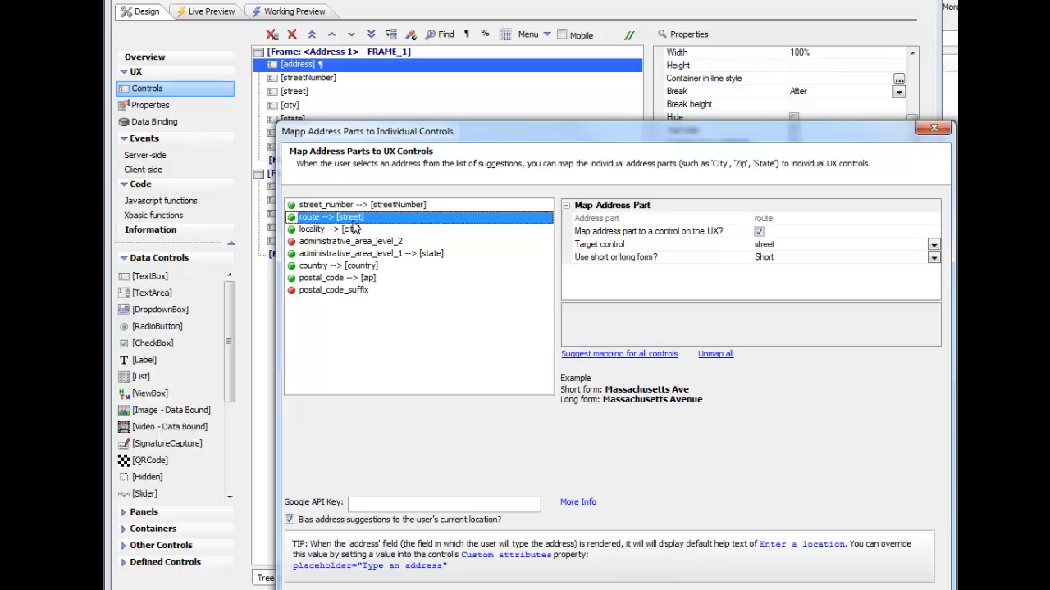
mouse_move(636, 407)
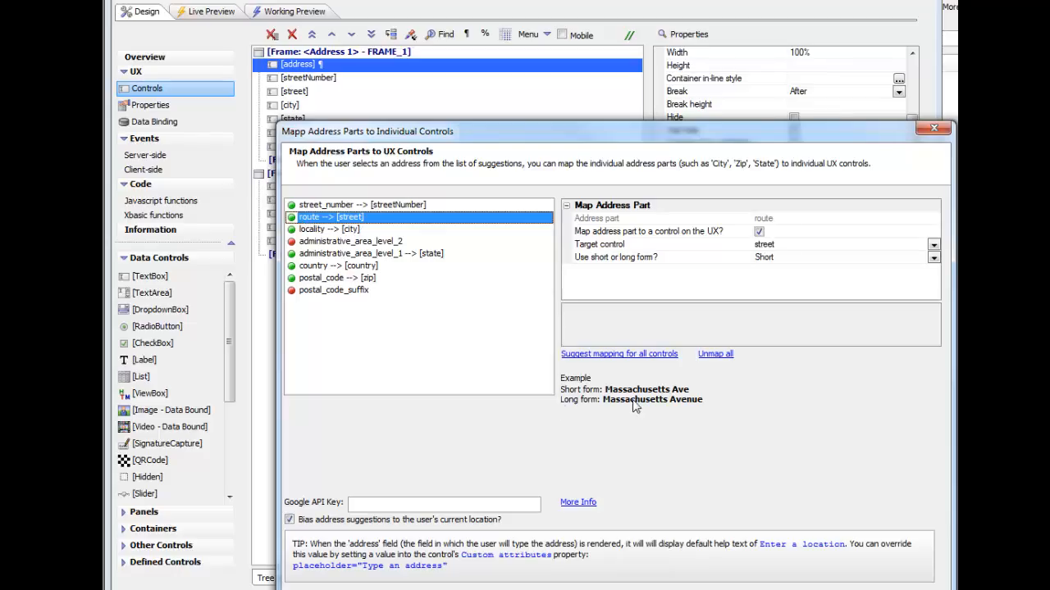
mouse_move(746, 326)
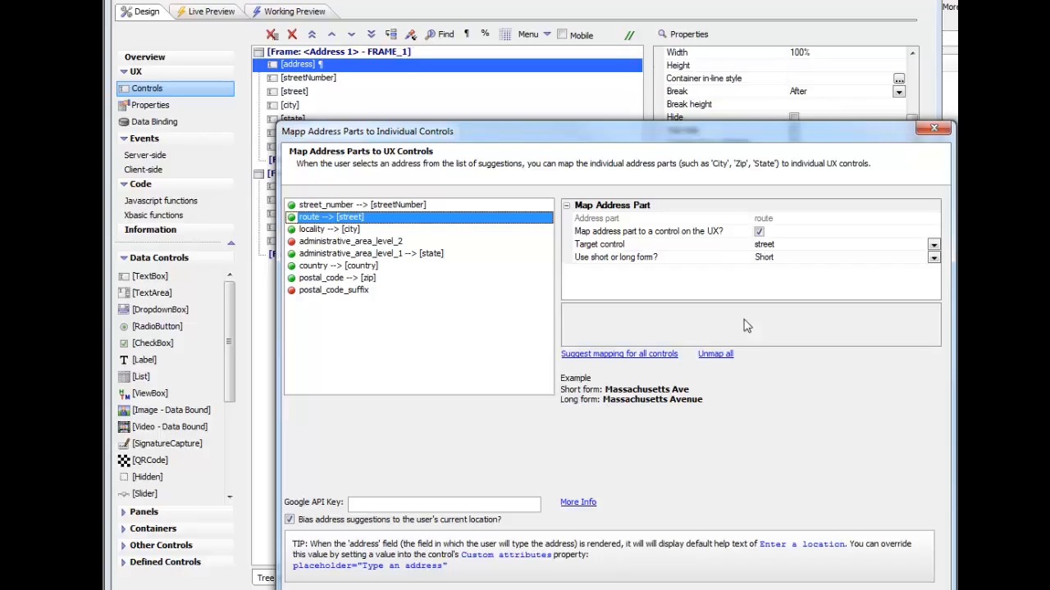
left_click(648, 257)
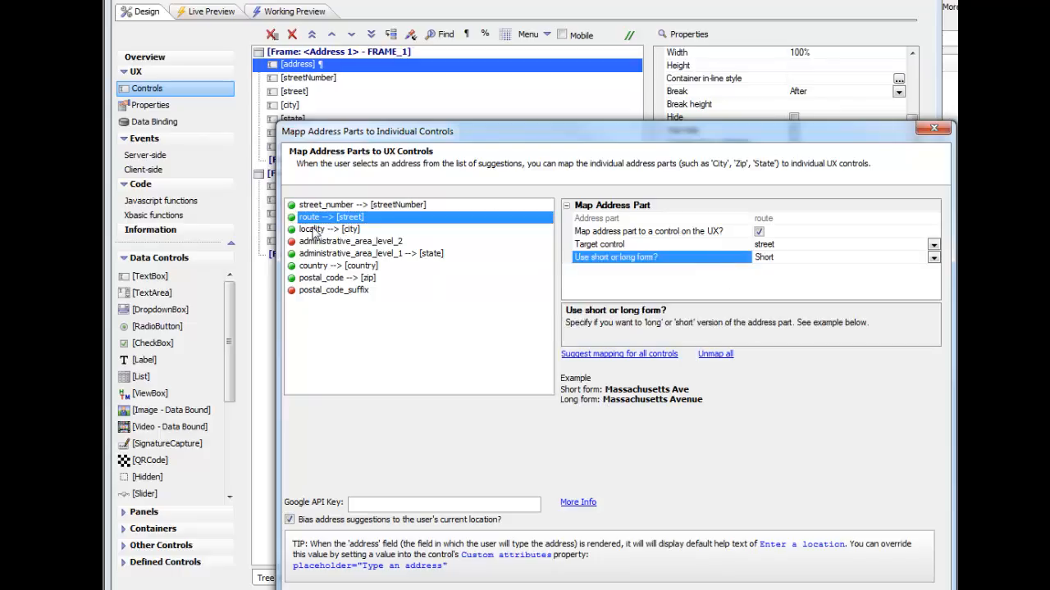
left_click(328, 229)
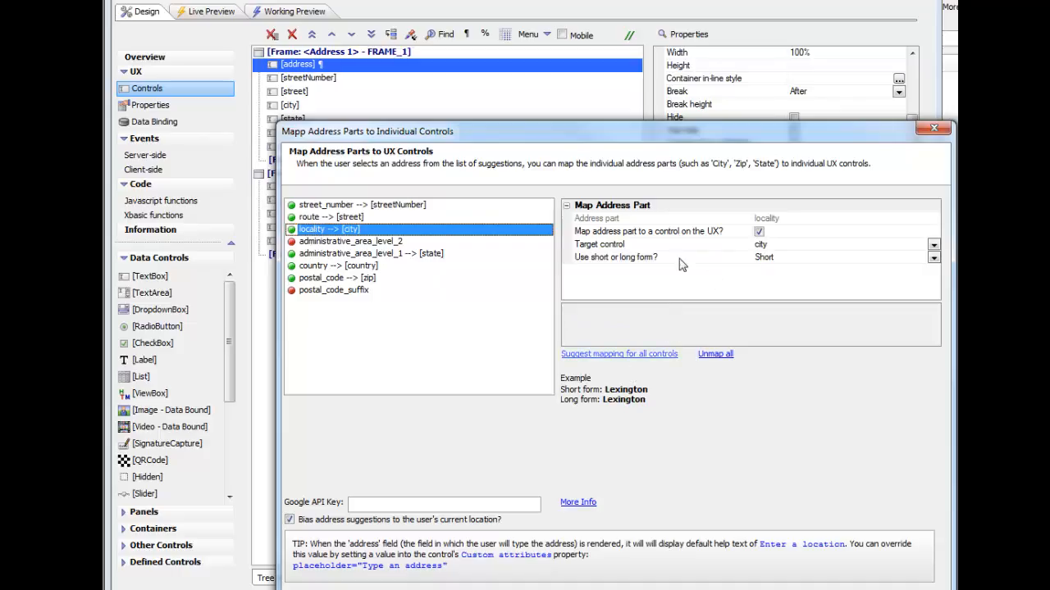
left_click(350, 241)
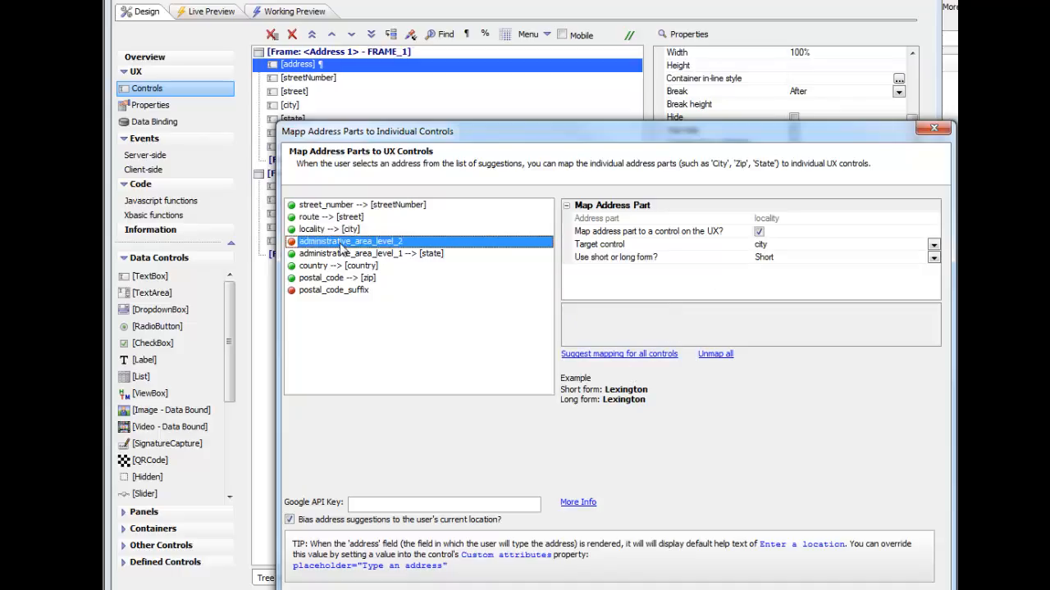
left_click(758, 232)
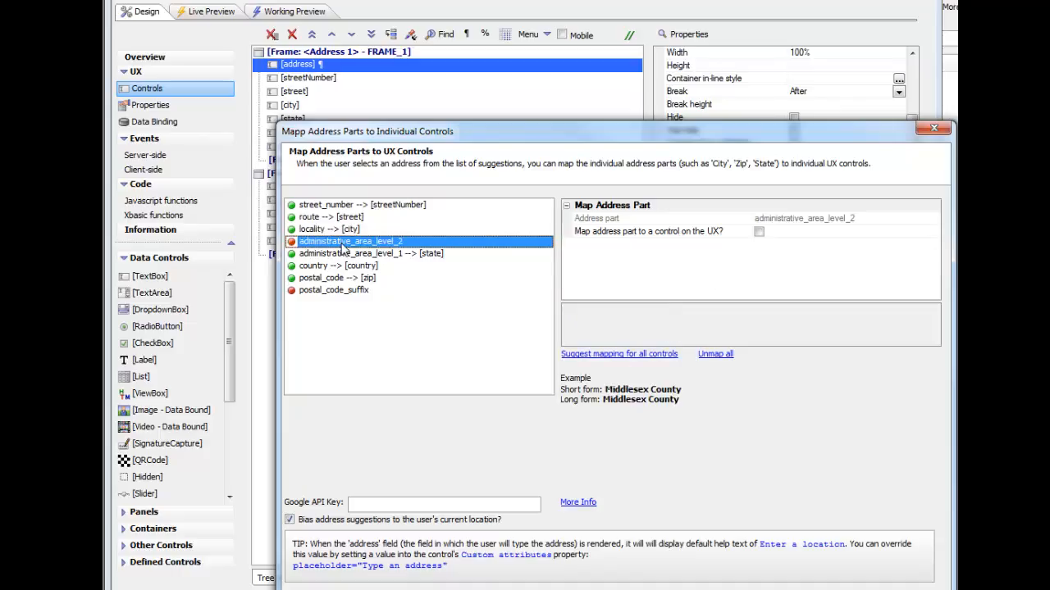
mouse_move(349, 254)
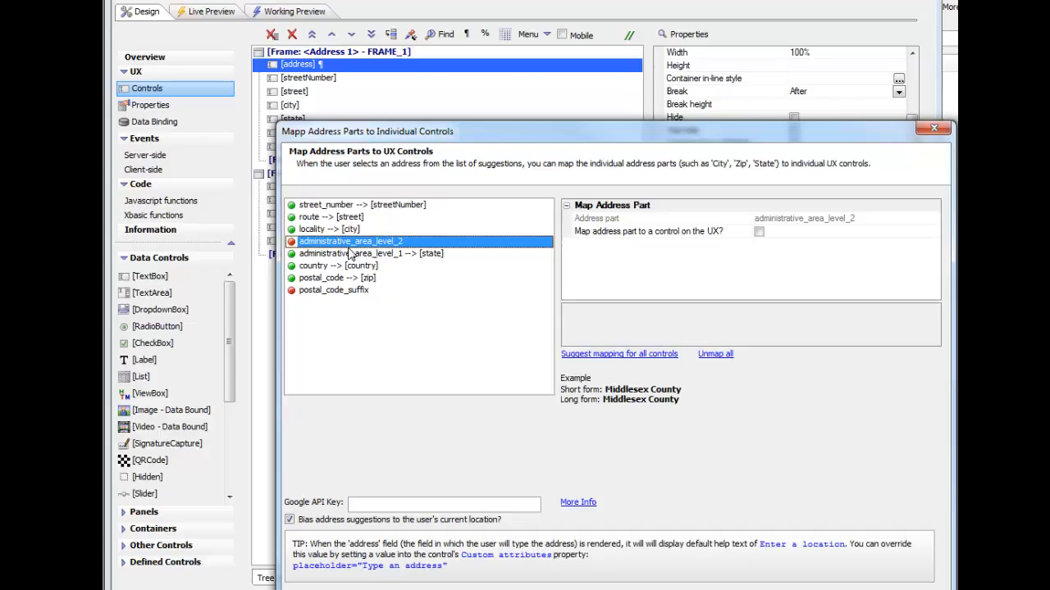
mouse_move(366, 252)
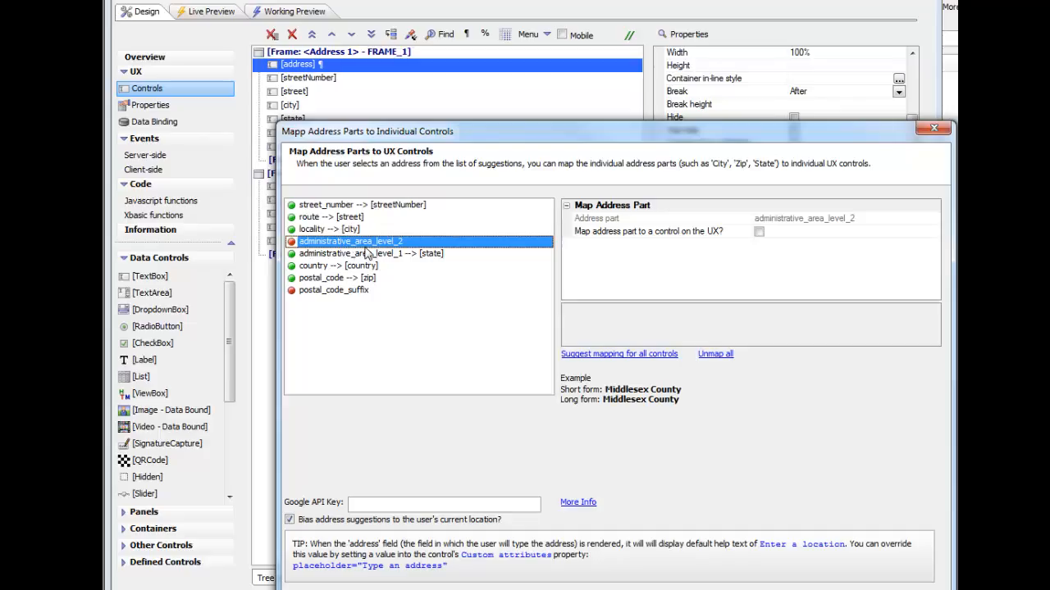
Review the state, country and postal_code part mappings.
left_click(370, 253)
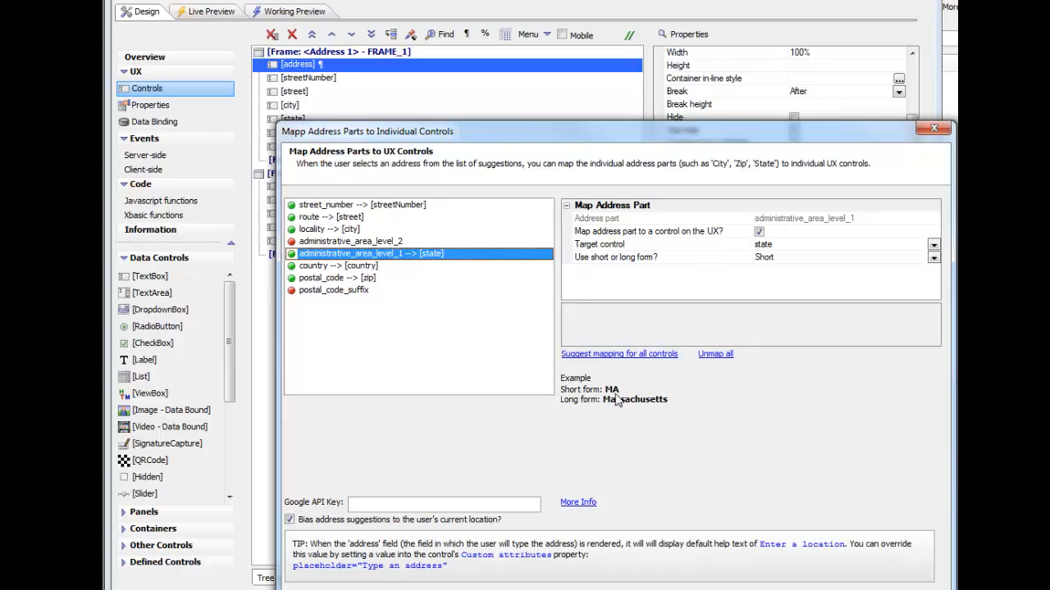
left_click(336, 265)
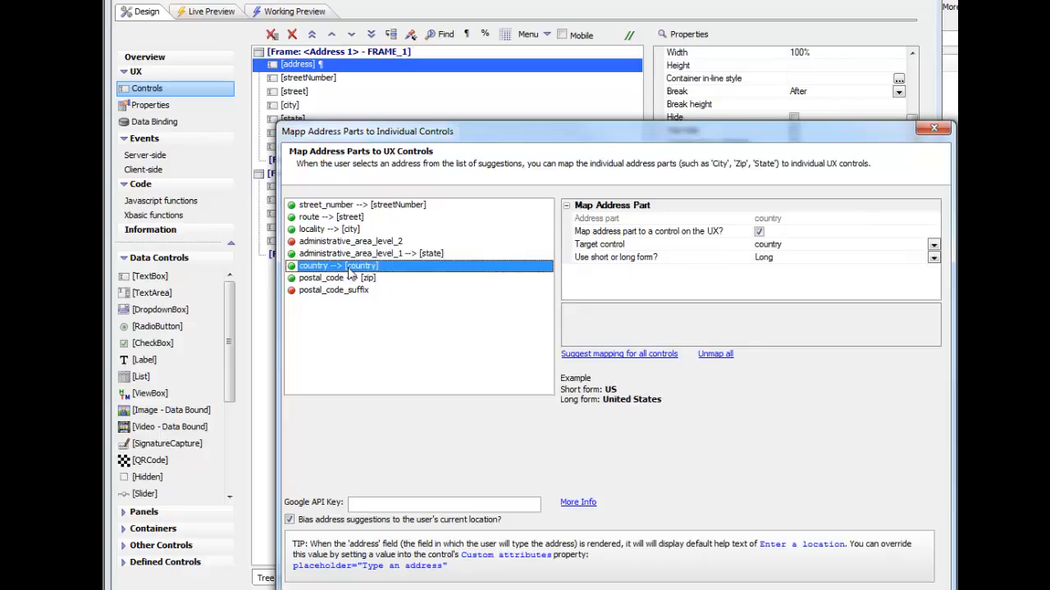
left_click(322, 277)
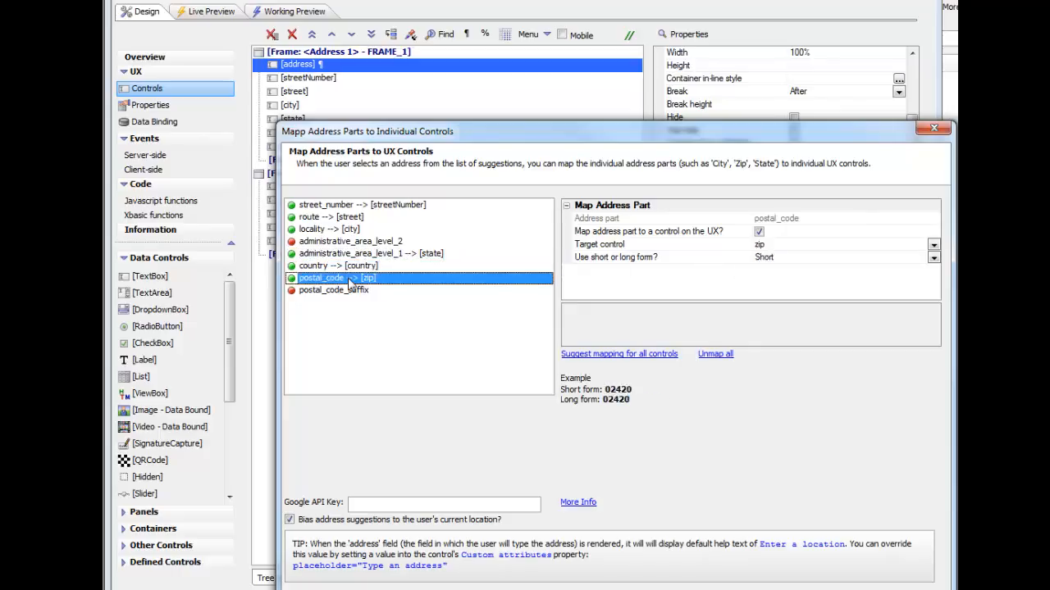
left_click(333, 290)
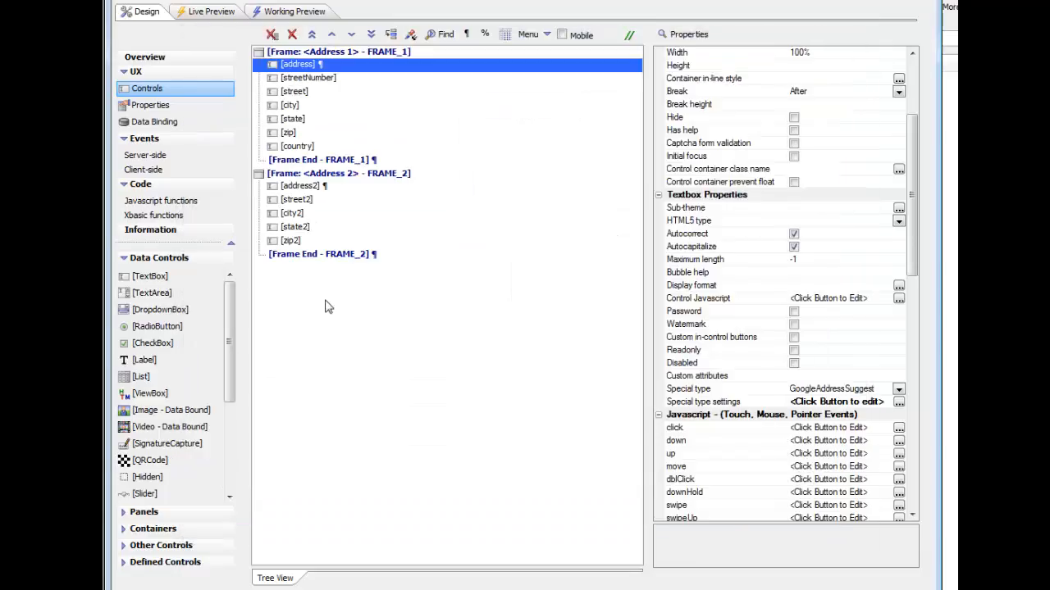
Open address2's address-part mapping dialog and select administrative_area_level_1.
left_click(299, 185)
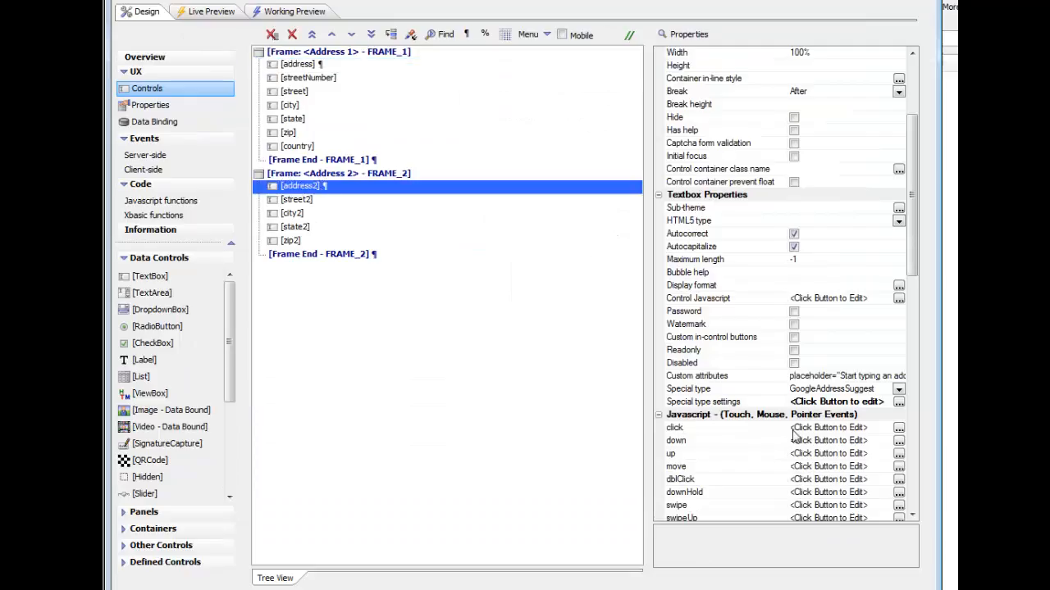
left_click(703, 401)
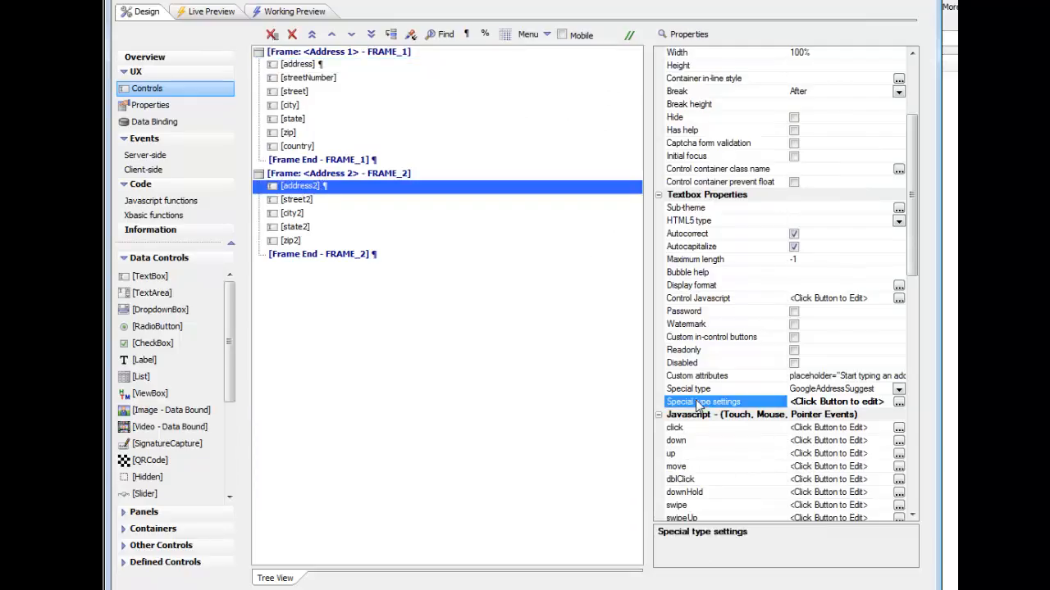
left_click(898, 401)
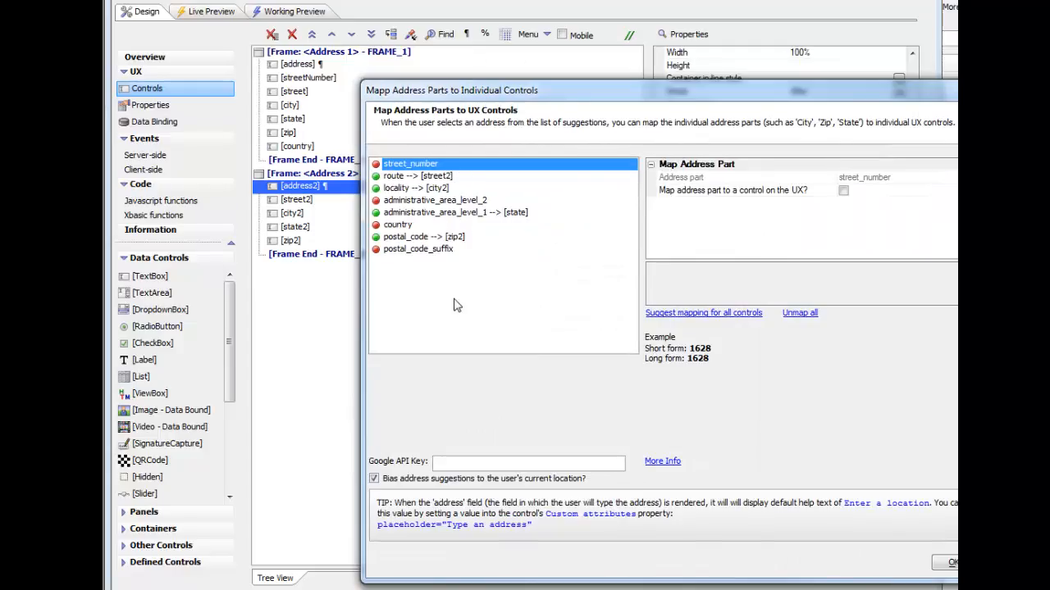
mouse_move(451, 228)
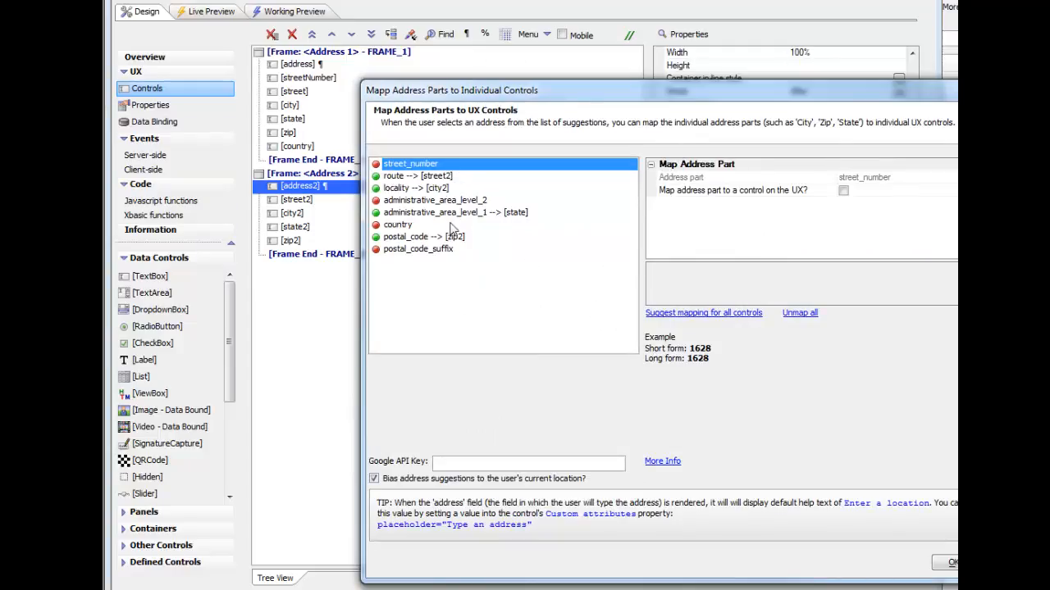
mouse_move(480, 212)
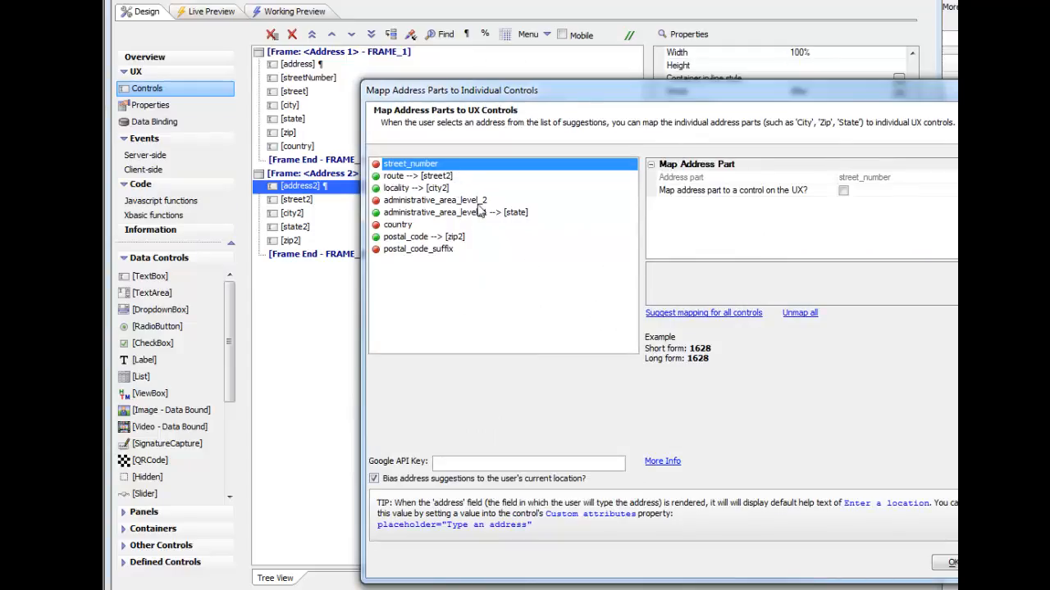
left_click(434, 200)
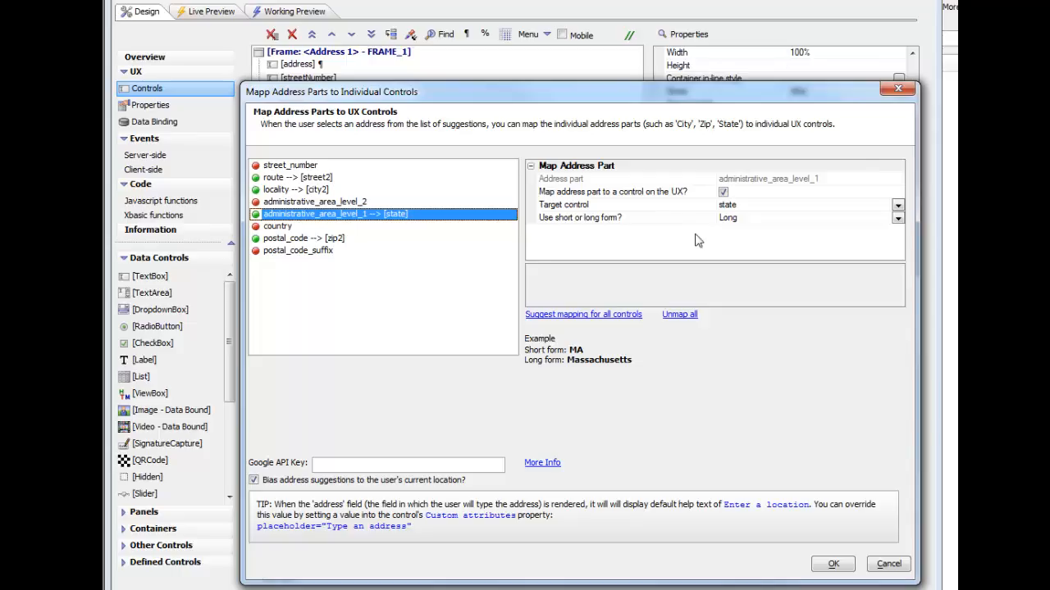
mouse_move(547, 233)
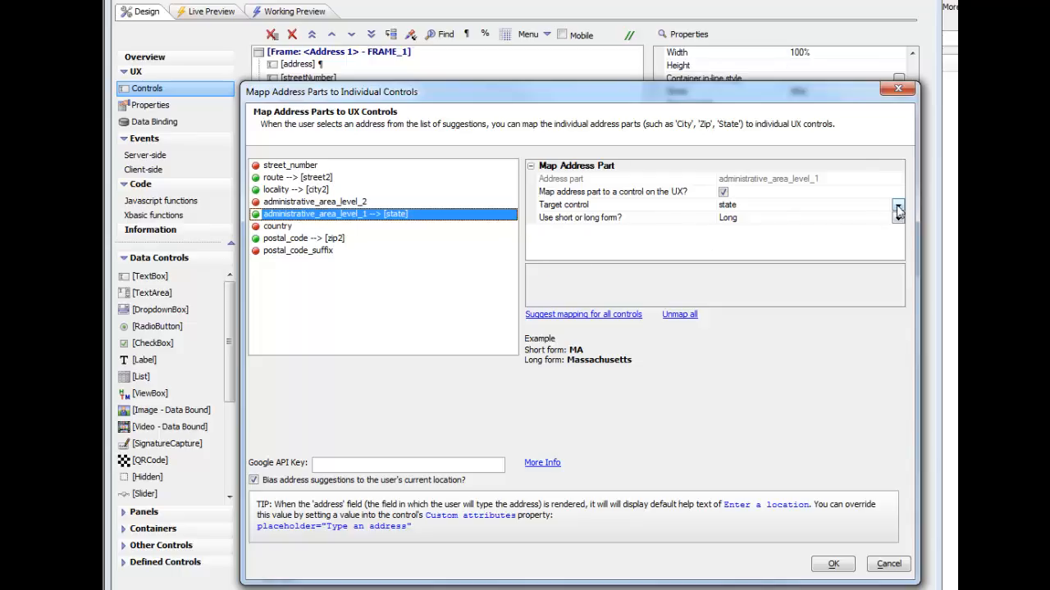
Set the state part's target control to state2 and click OK.
left_click(897, 204)
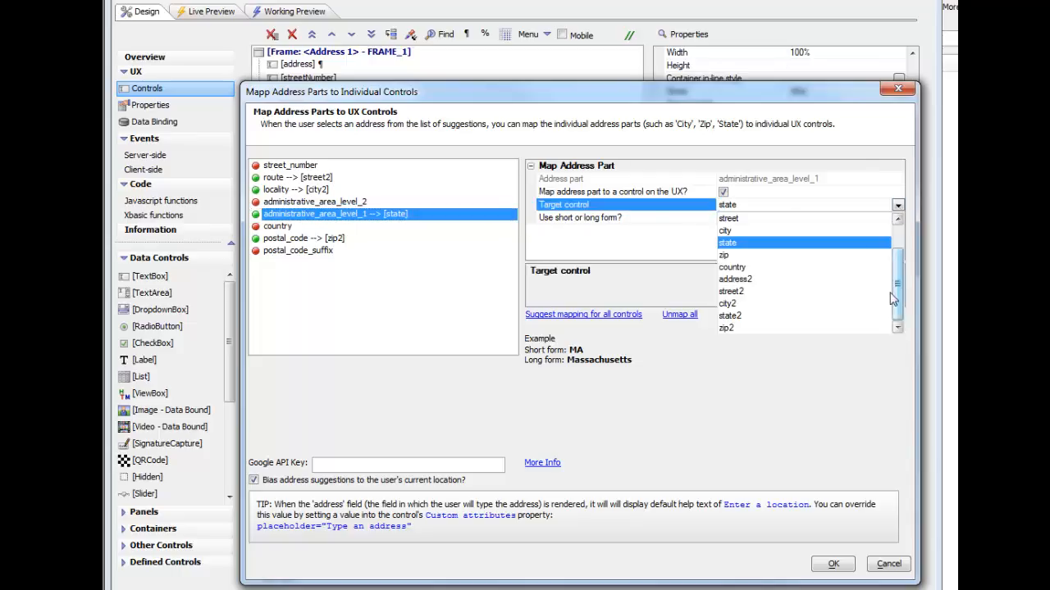
left_click(729, 315)
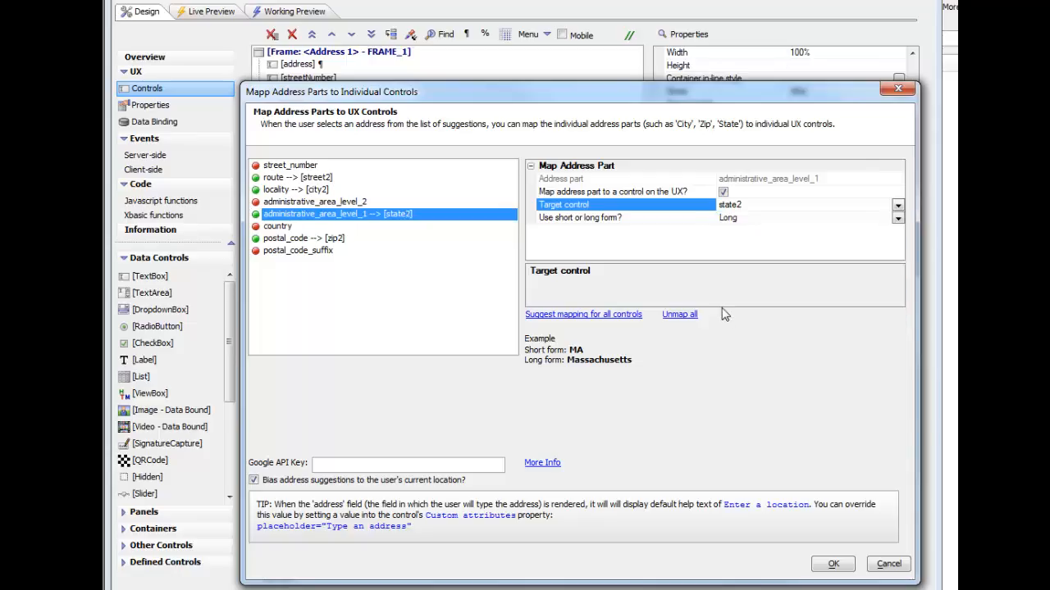
mouse_move(833, 564)
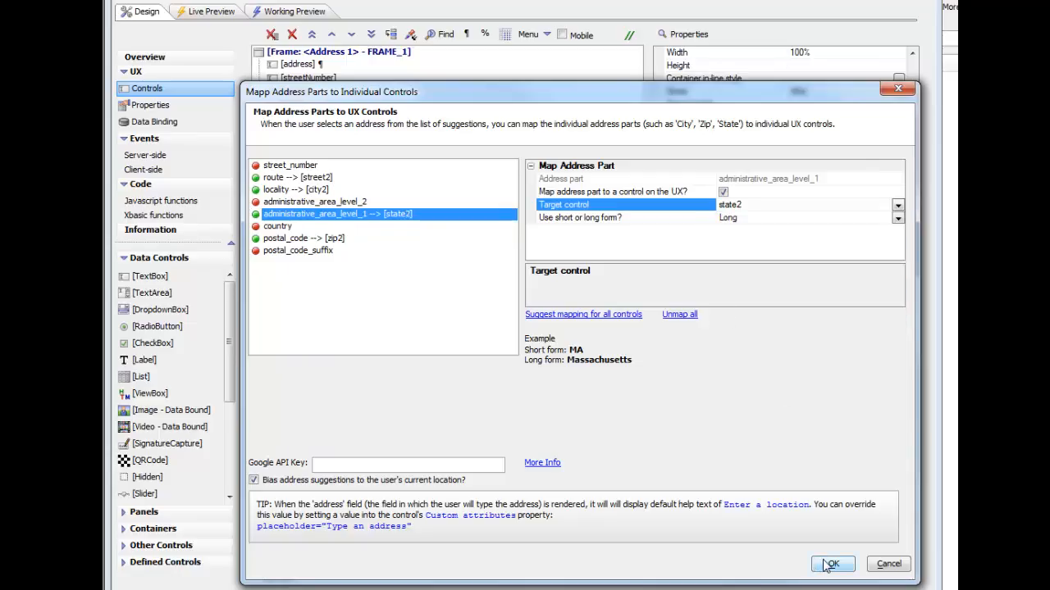
left_click(831, 564)
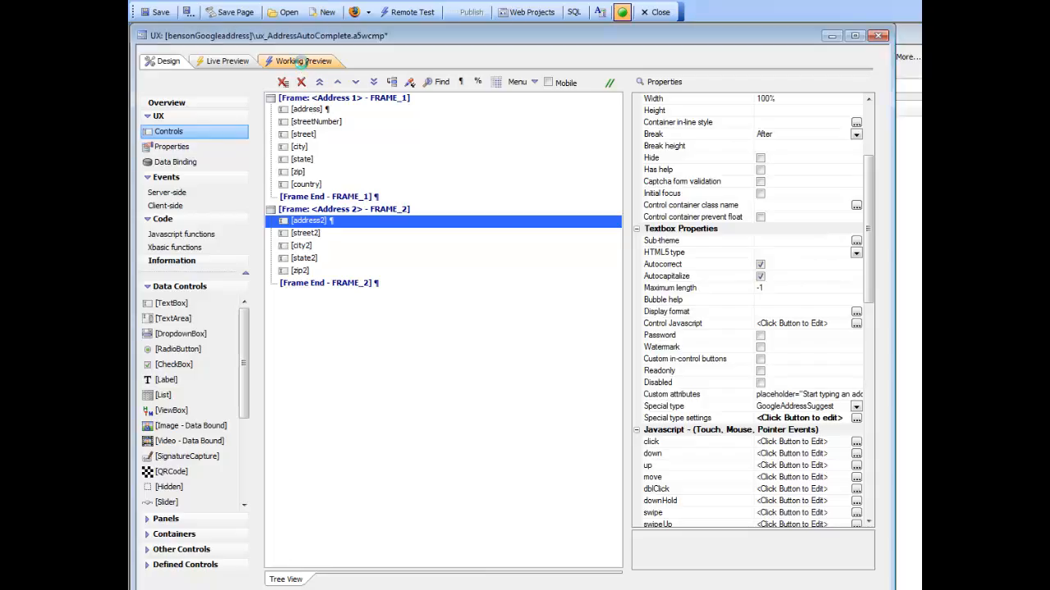
In Working Preview, check Address 2's 'Start typing an address' prompt, then return to Design.
left_click(304, 61)
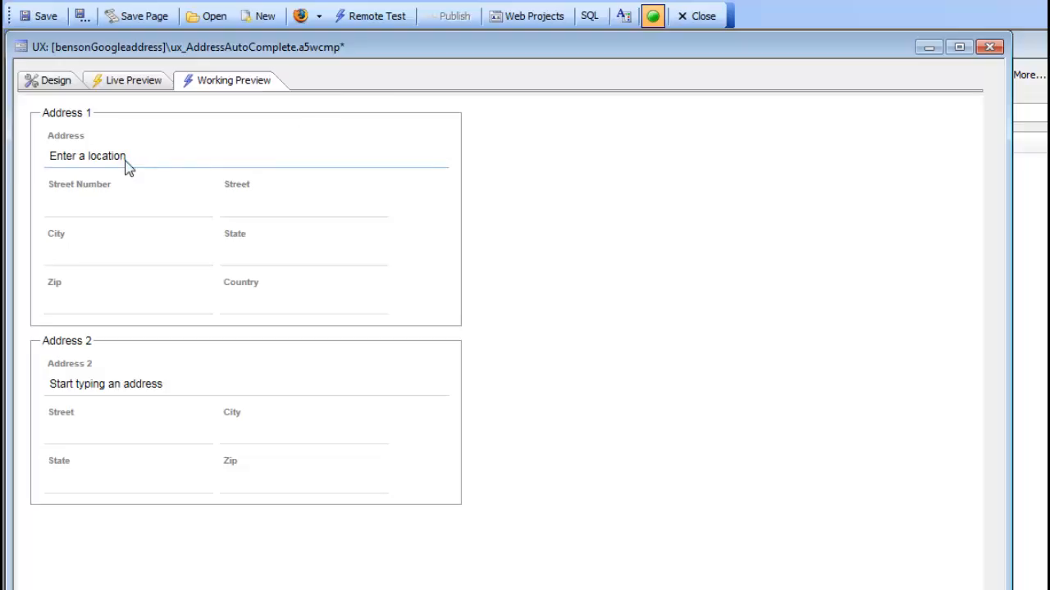
left_click(105, 383)
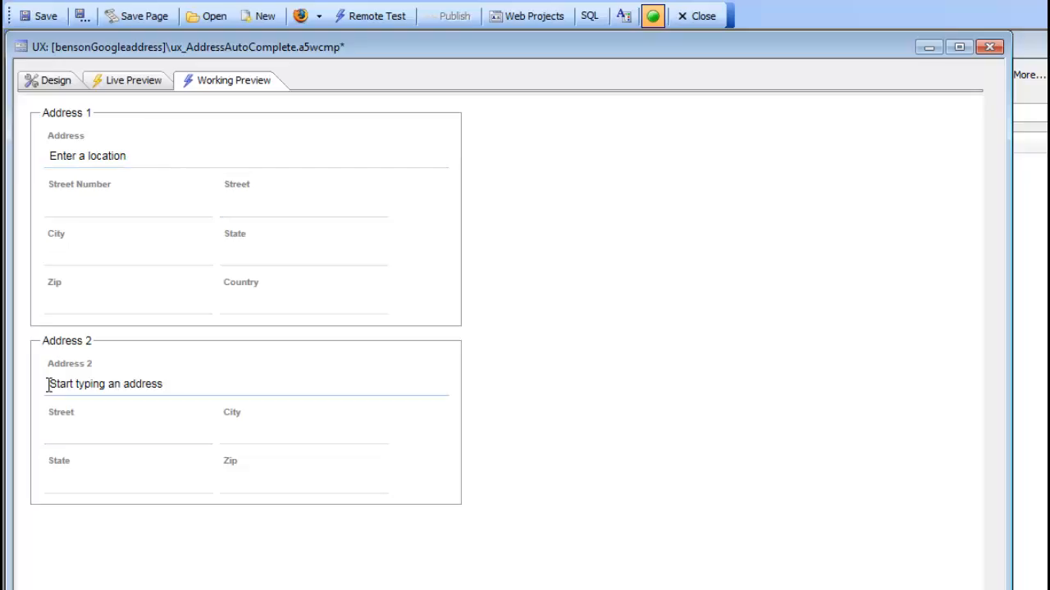
mouse_move(172, 384)
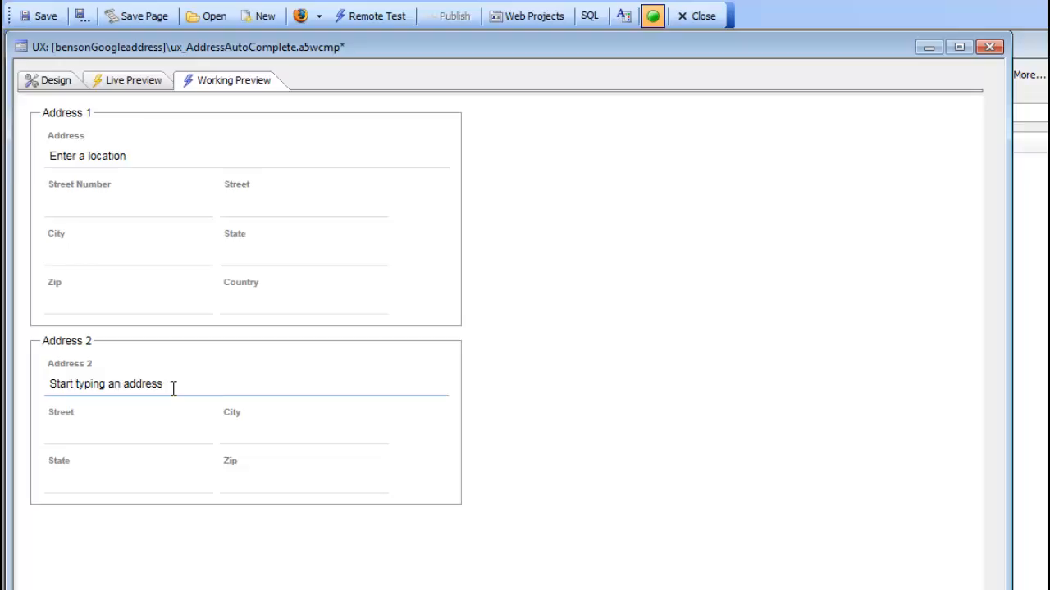
mouse_move(172, 391)
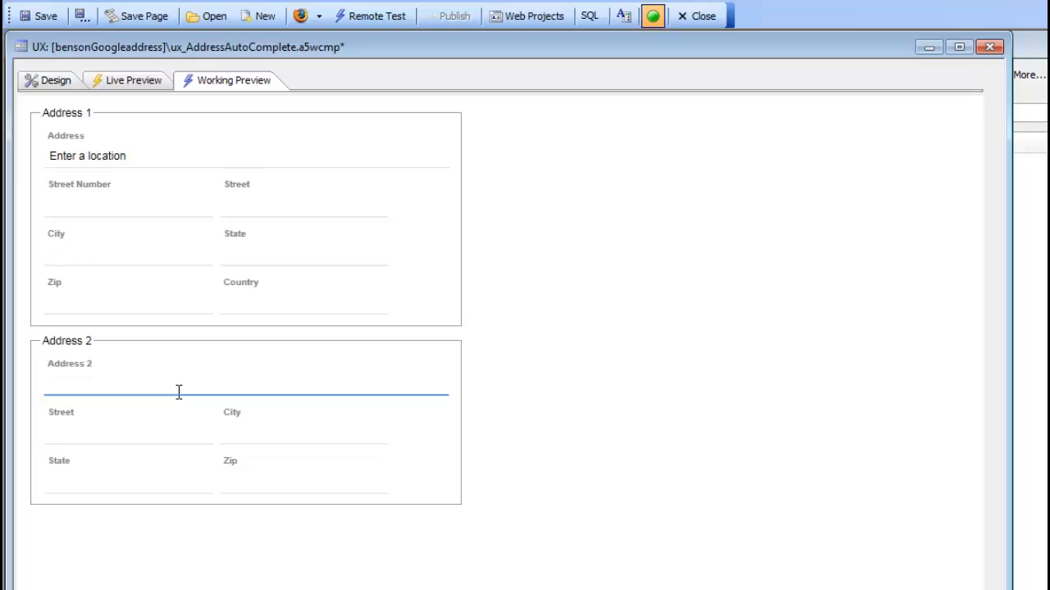
left_click(55, 79)
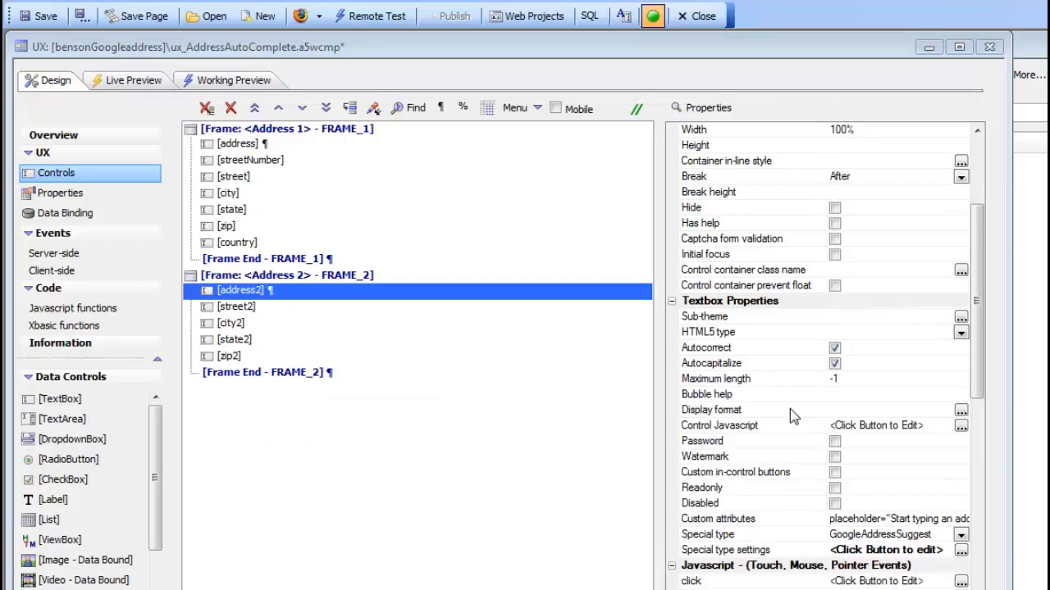
Open address2's Custom attributes value showing placeholder="Start typing an address".
left_click(718, 518)
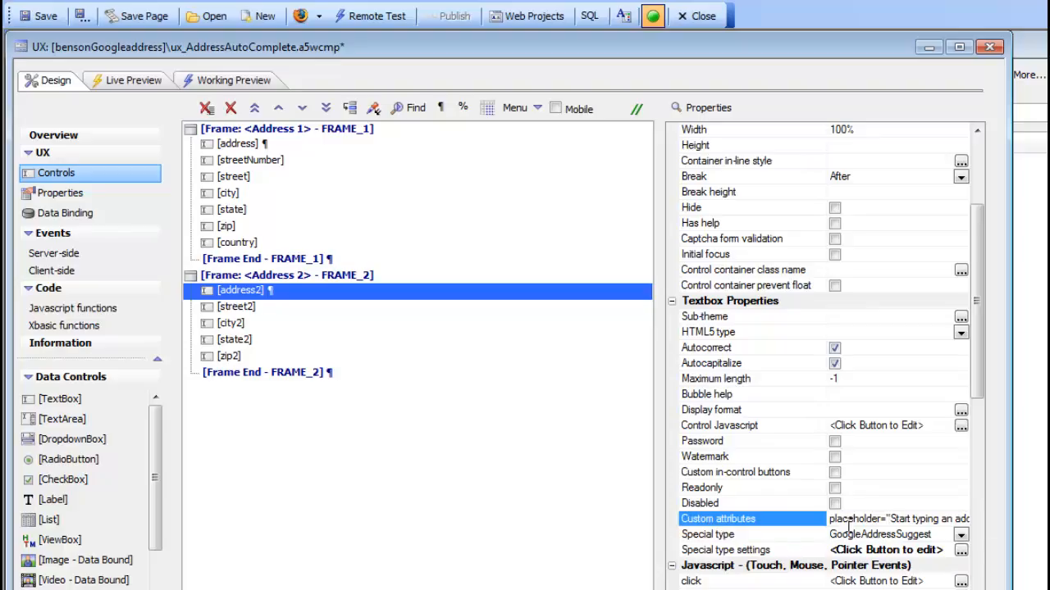
mouse_move(845, 525)
type("ress\"")
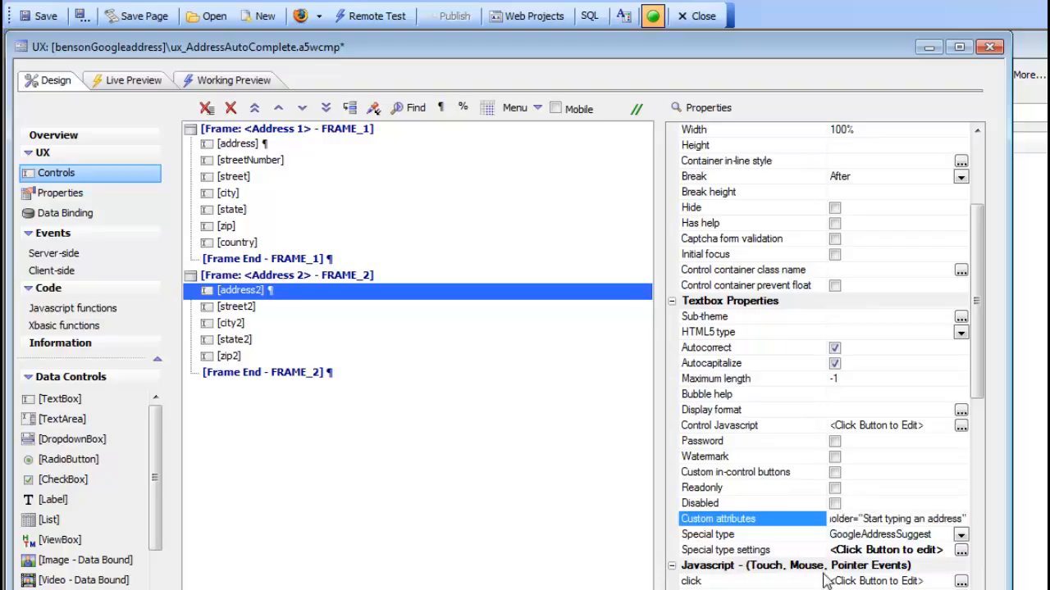
left_click(893, 519)
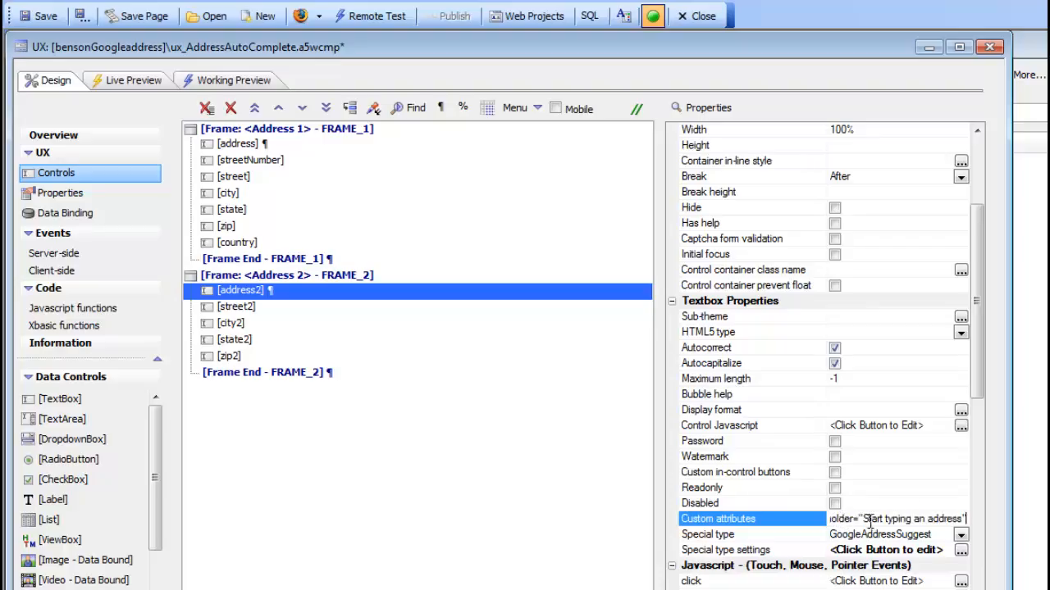